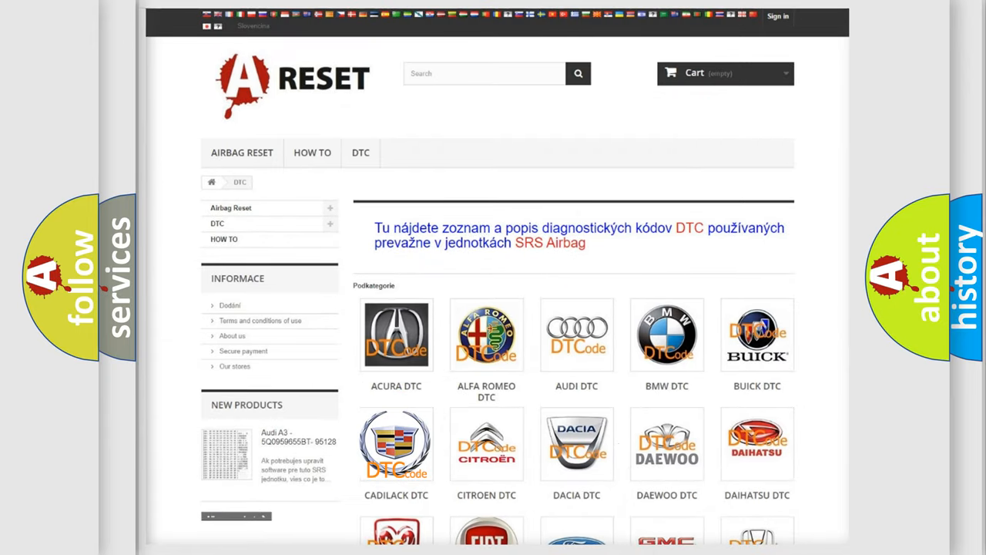
Open the CADILLAC DTC tile and scroll down through its code list
click(396, 443)
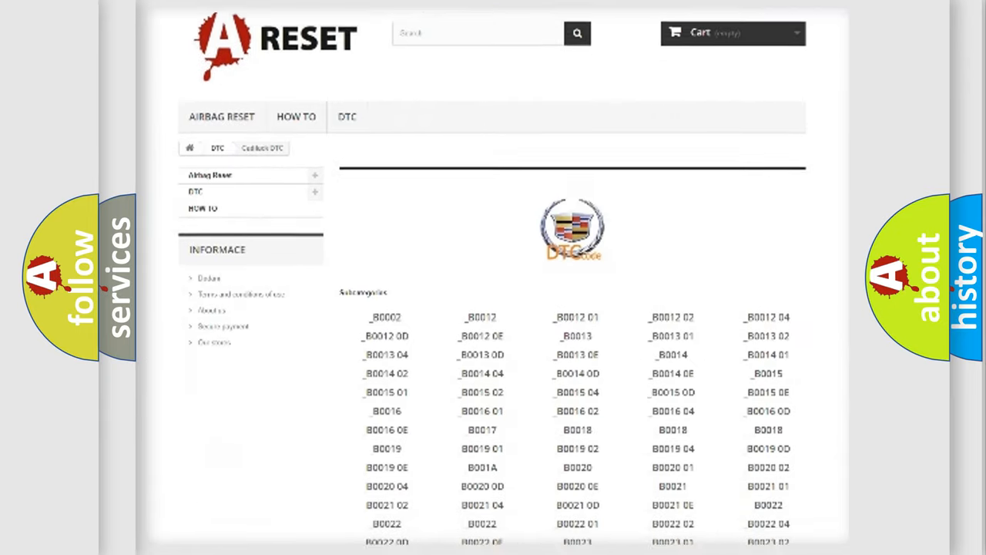
scroll(down, 3)
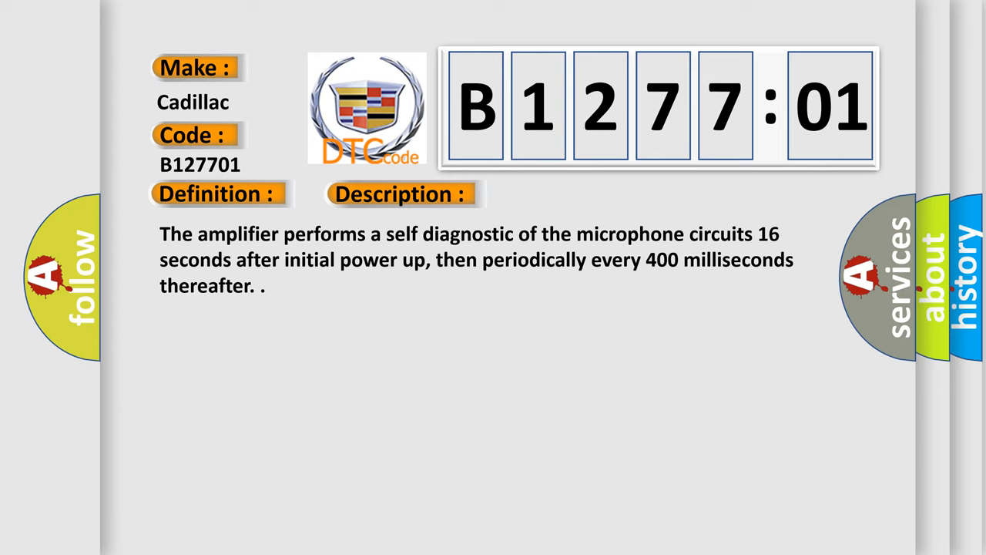
Advance the B127701 slide to its Cause section: short to voltage and electrical failure
click(566, 193)
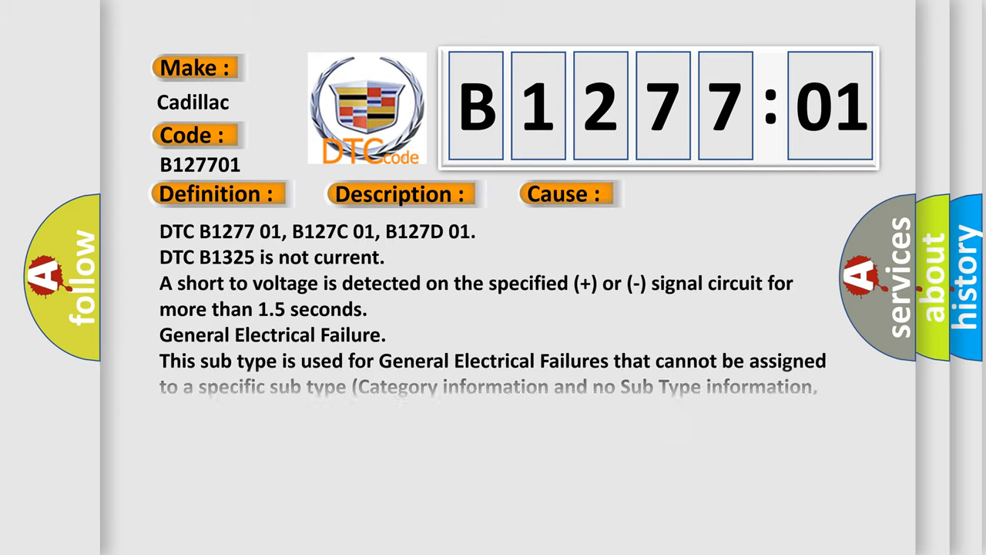